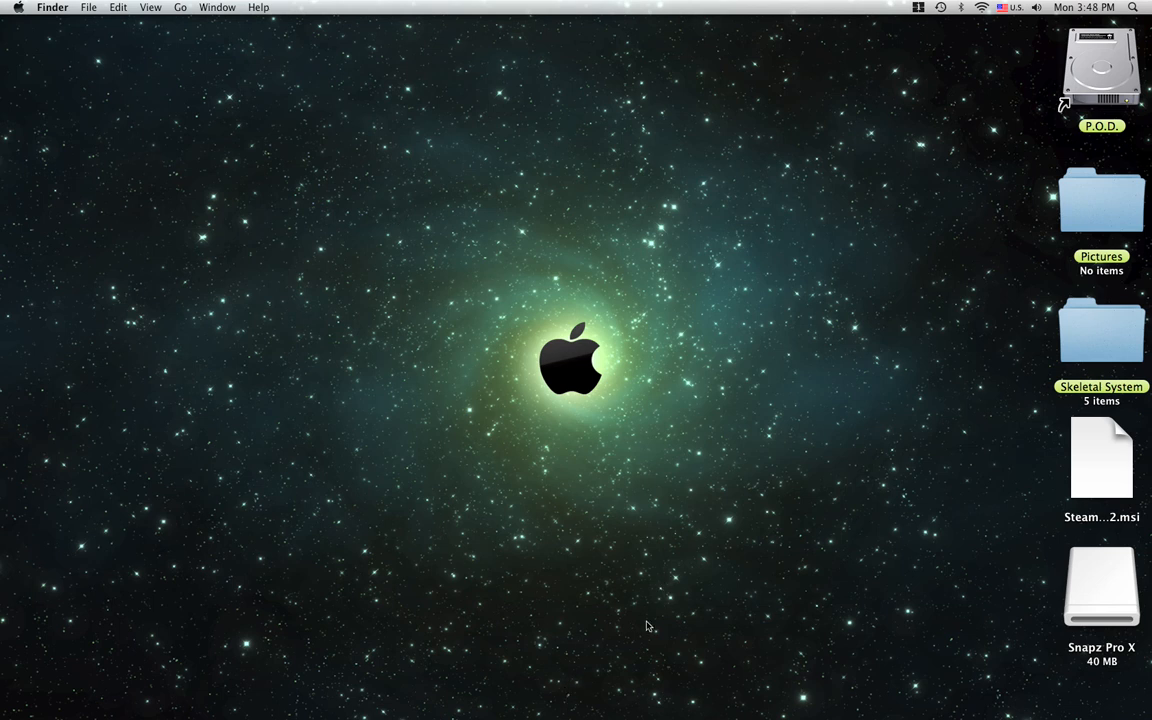
mouse_move(656, 688)
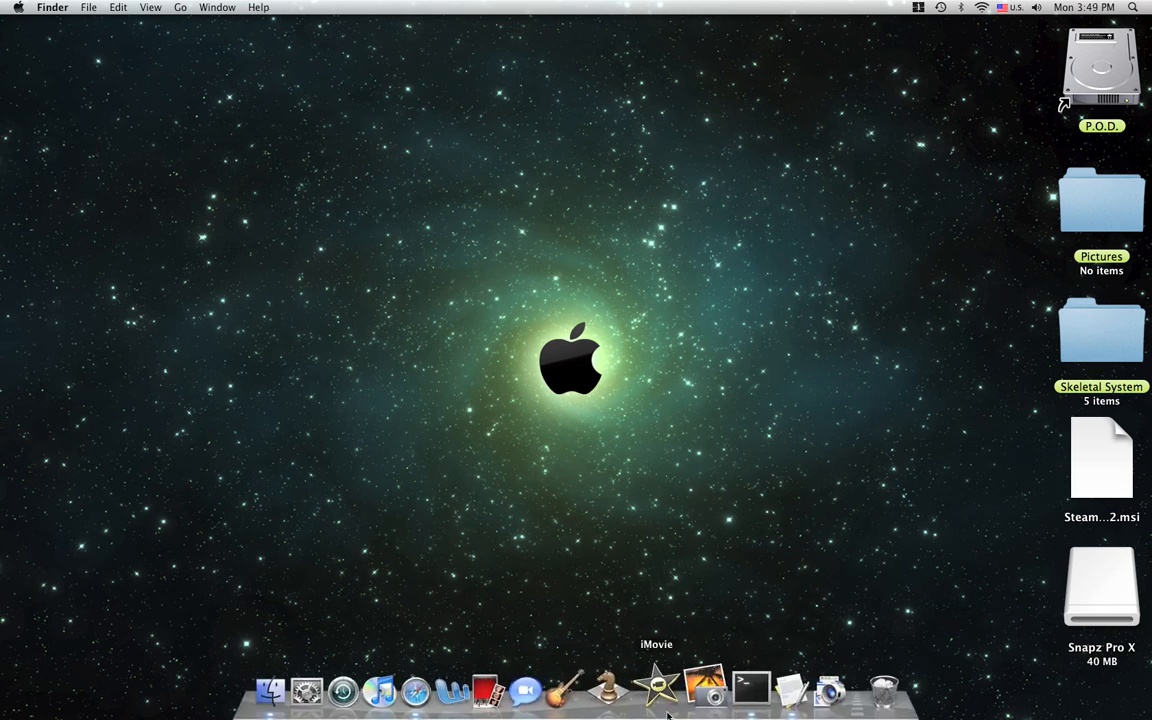
mouse_move(728, 688)
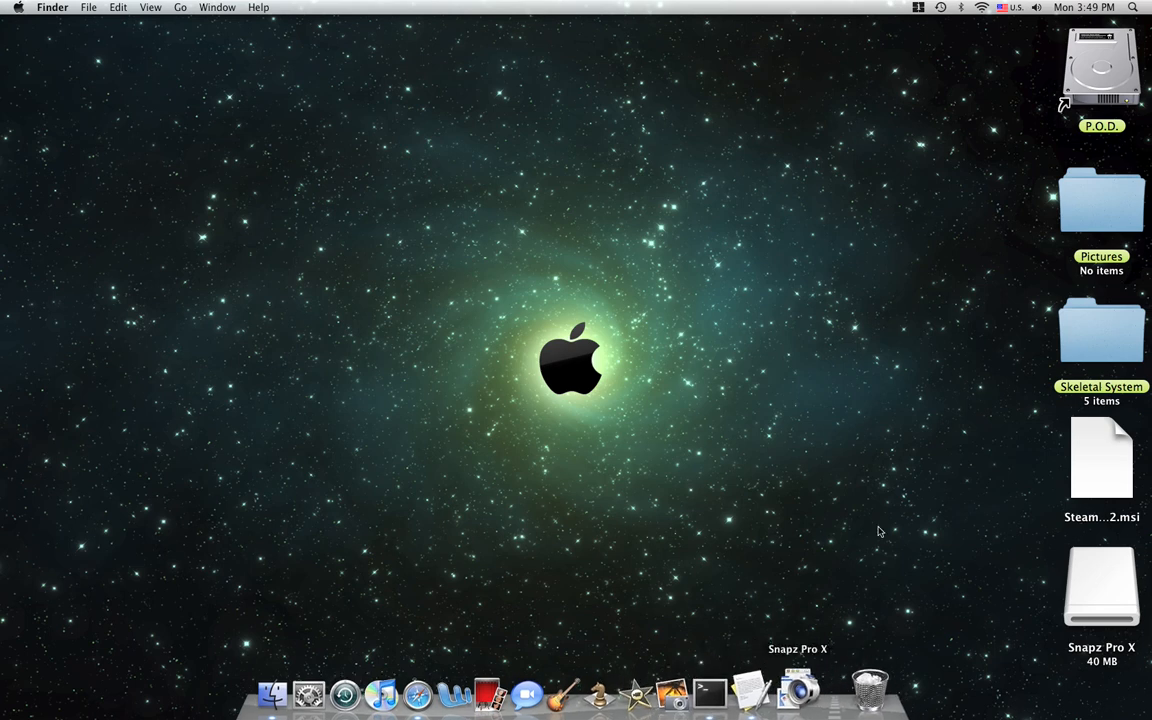
- Navigate from the hard drive into Applications > Utilities and select Terminal
double_click(1100, 64)
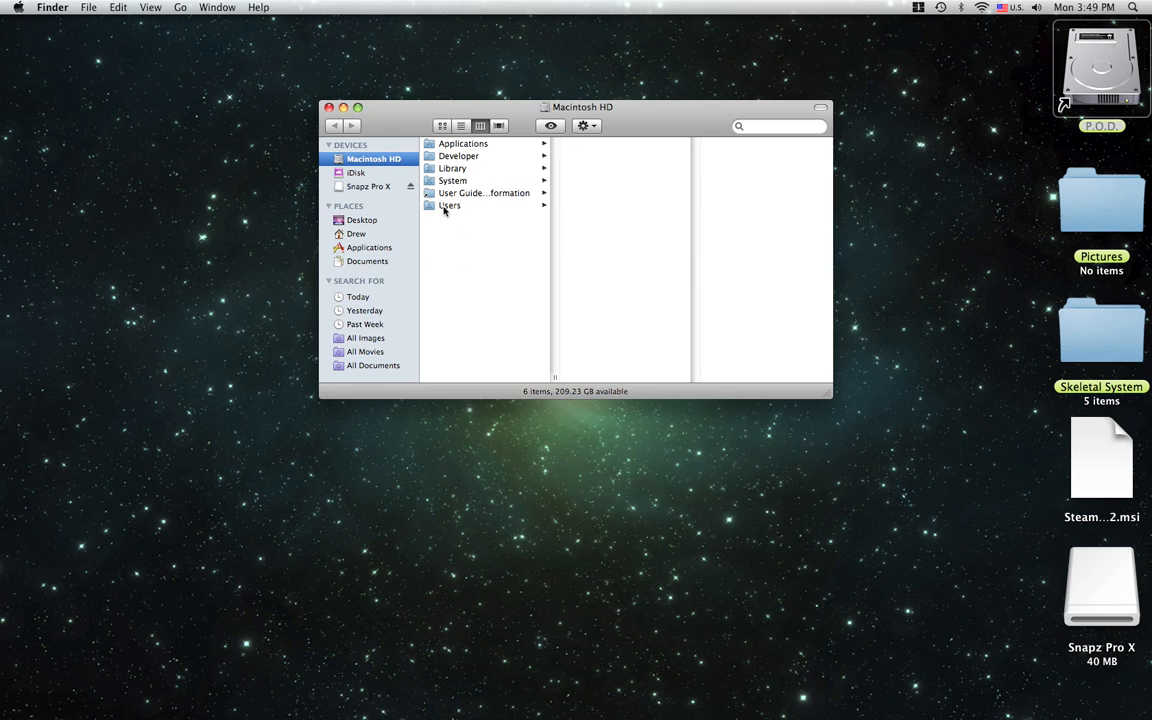
mouse_move(356, 248)
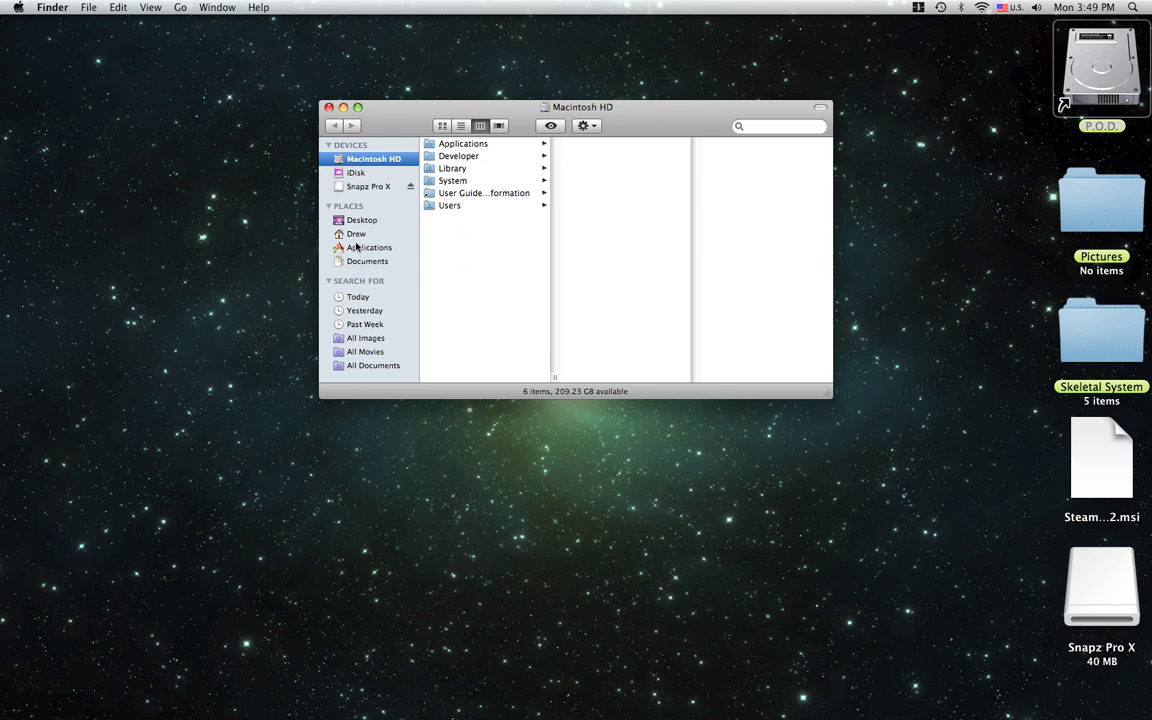
left_click(370, 248)
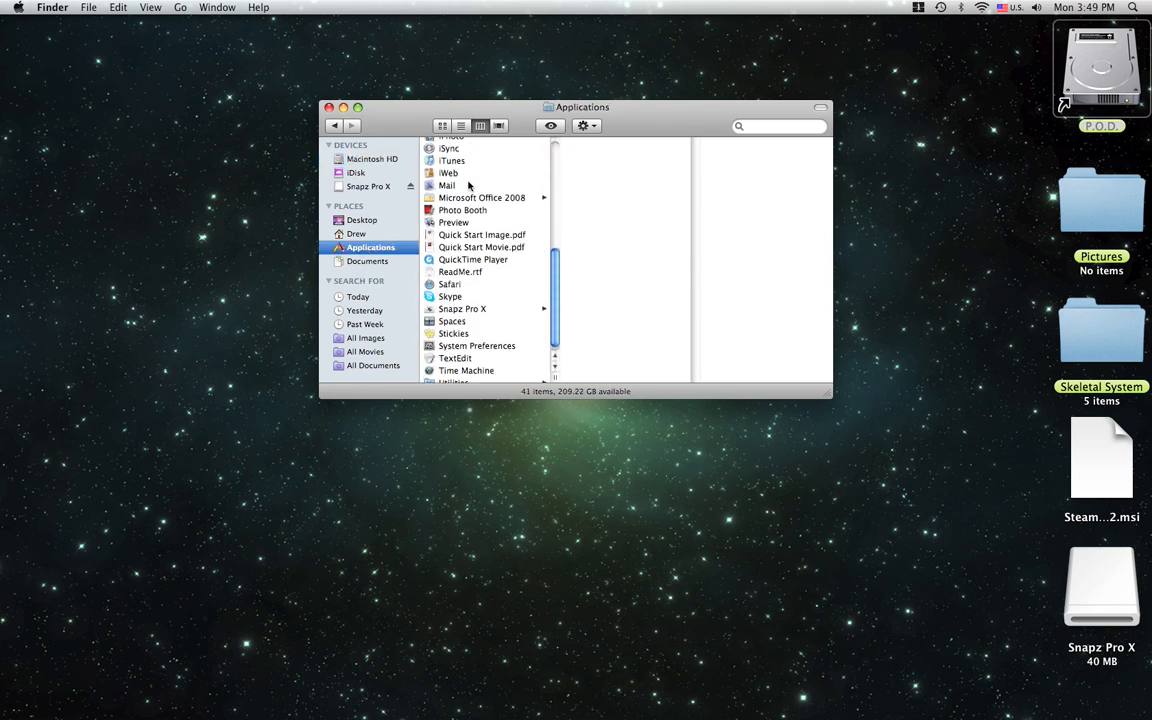
left_click(452, 376)
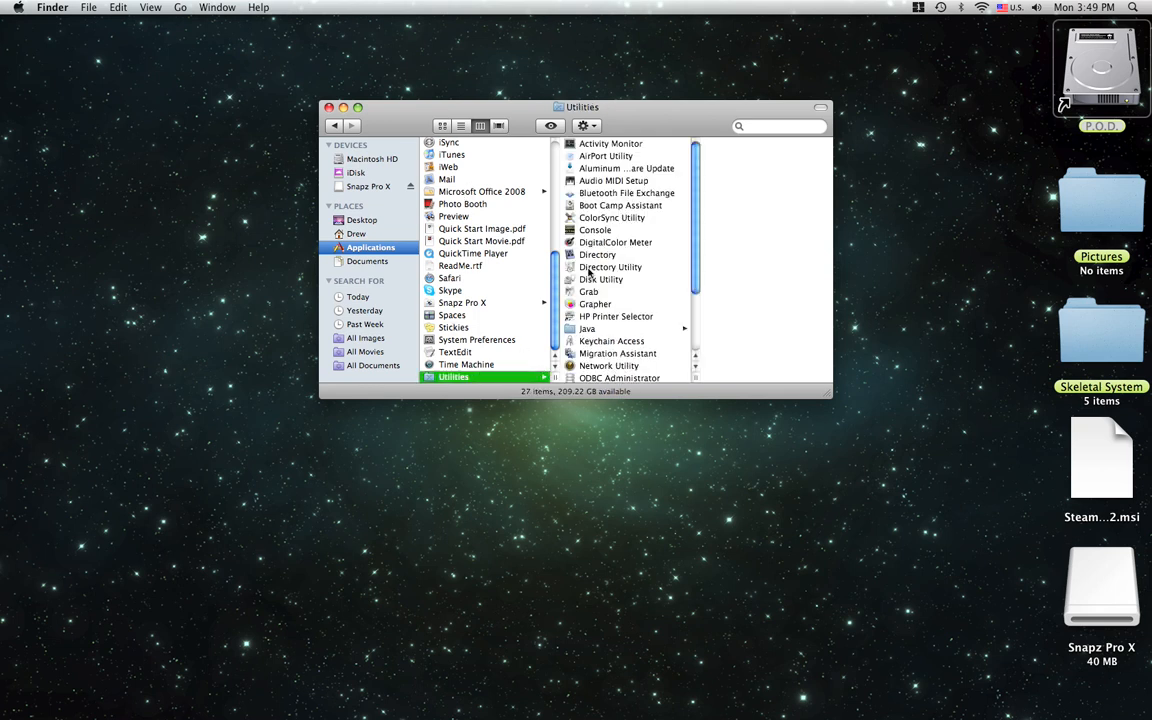
scroll("down", 3)
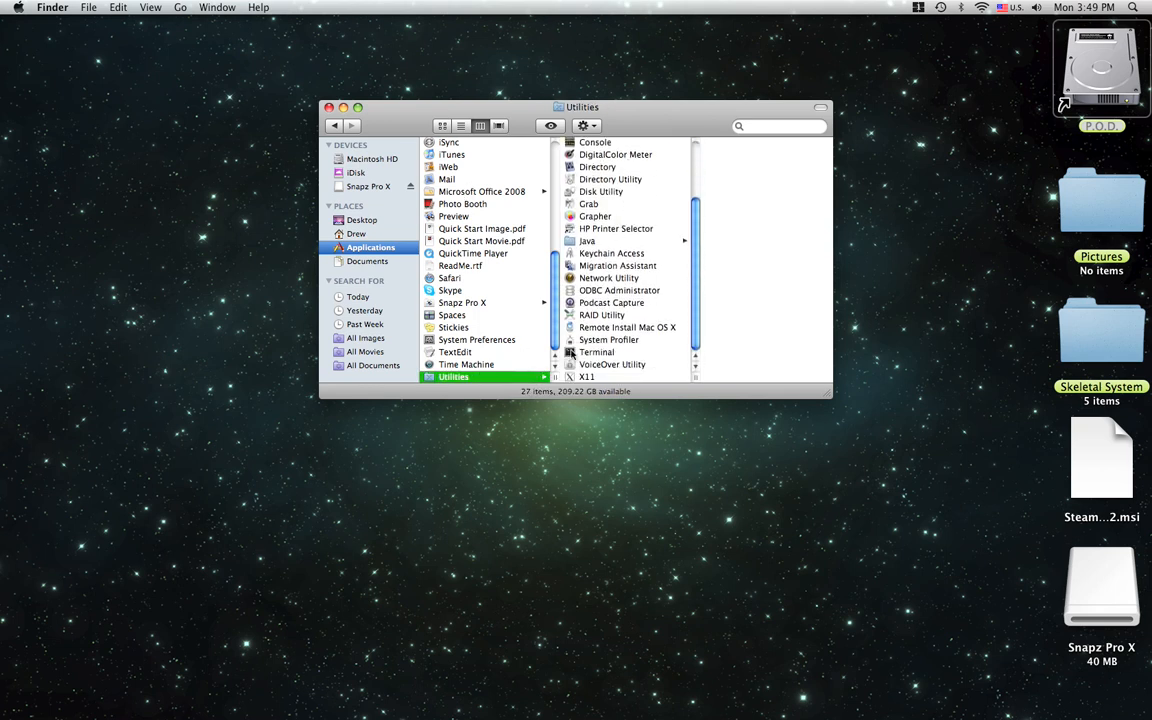
left_click(596, 352)
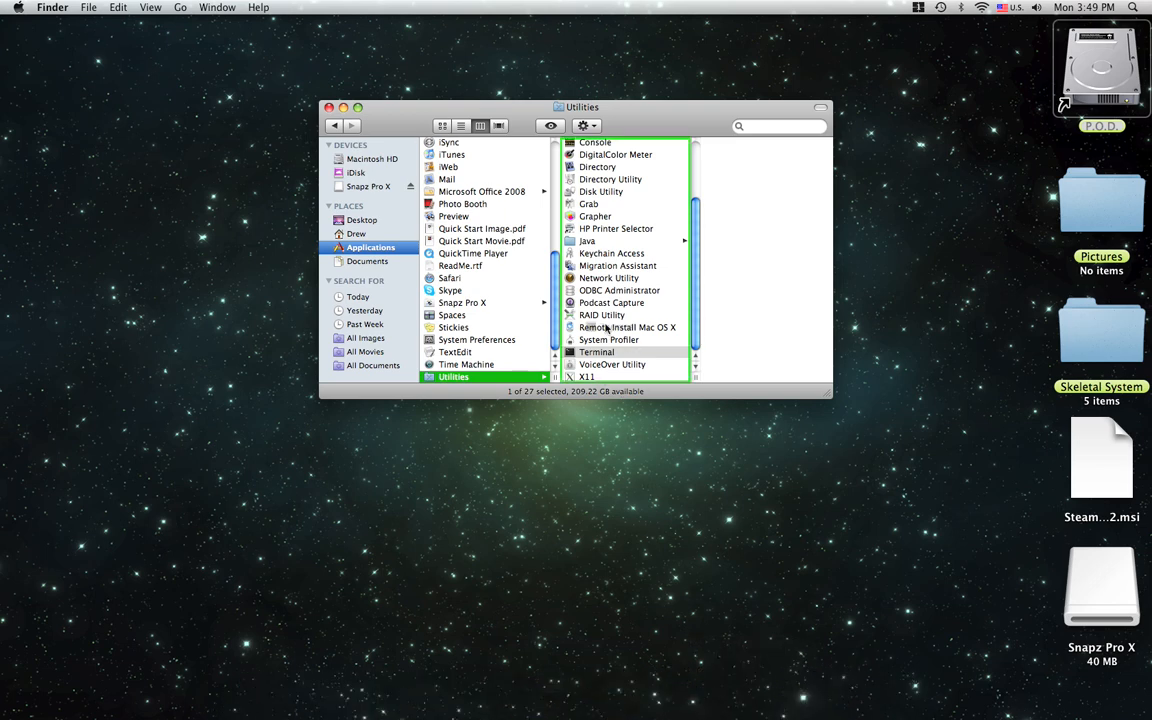
- Launch Terminal, run emacs, and bring up the M-x command prompt
left_click(328, 108)
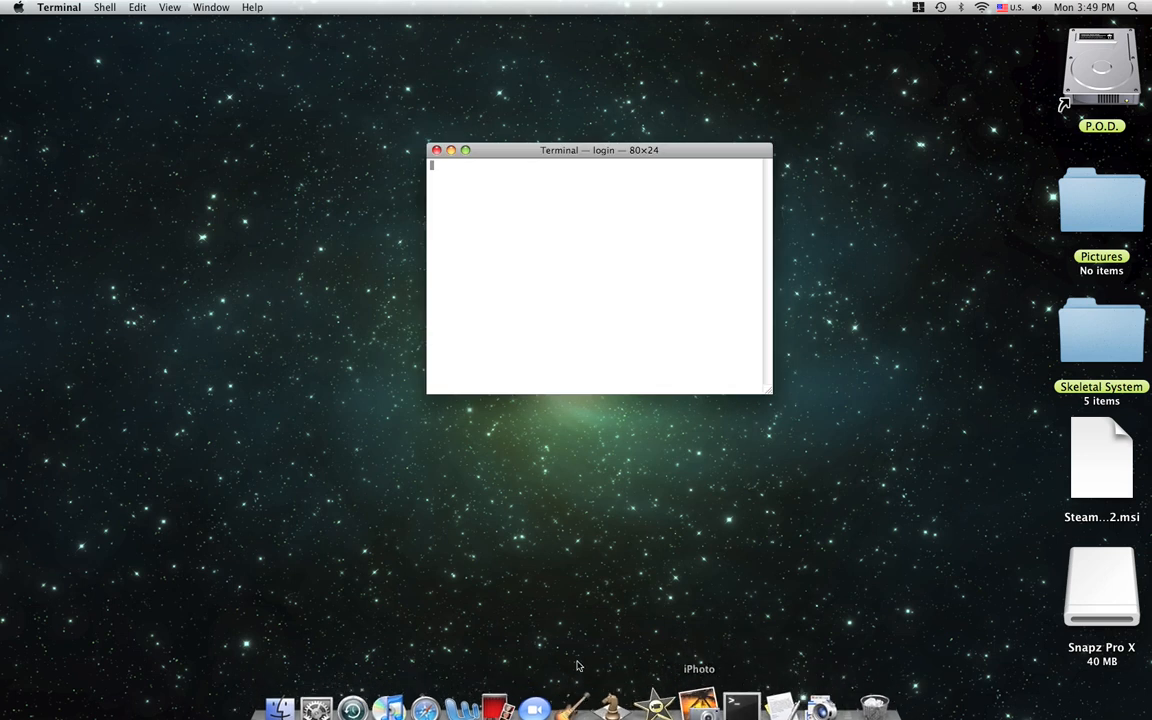
mouse_move(582, 292)
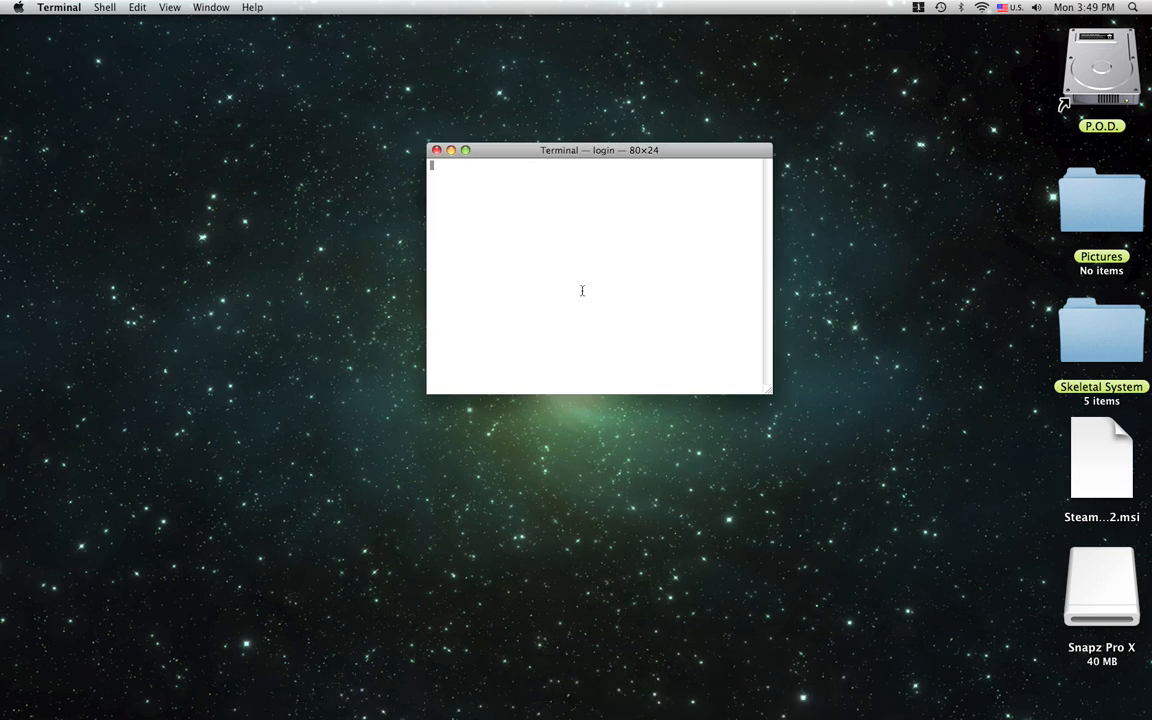
type("emacs")
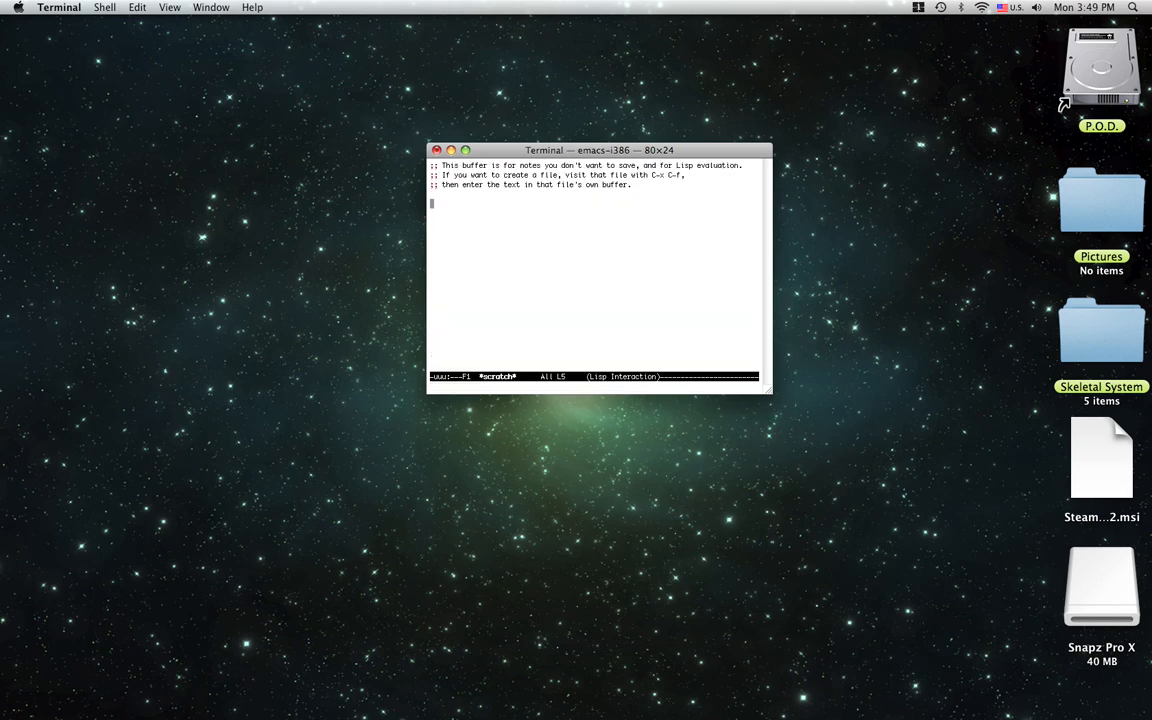
key("Alt+x")
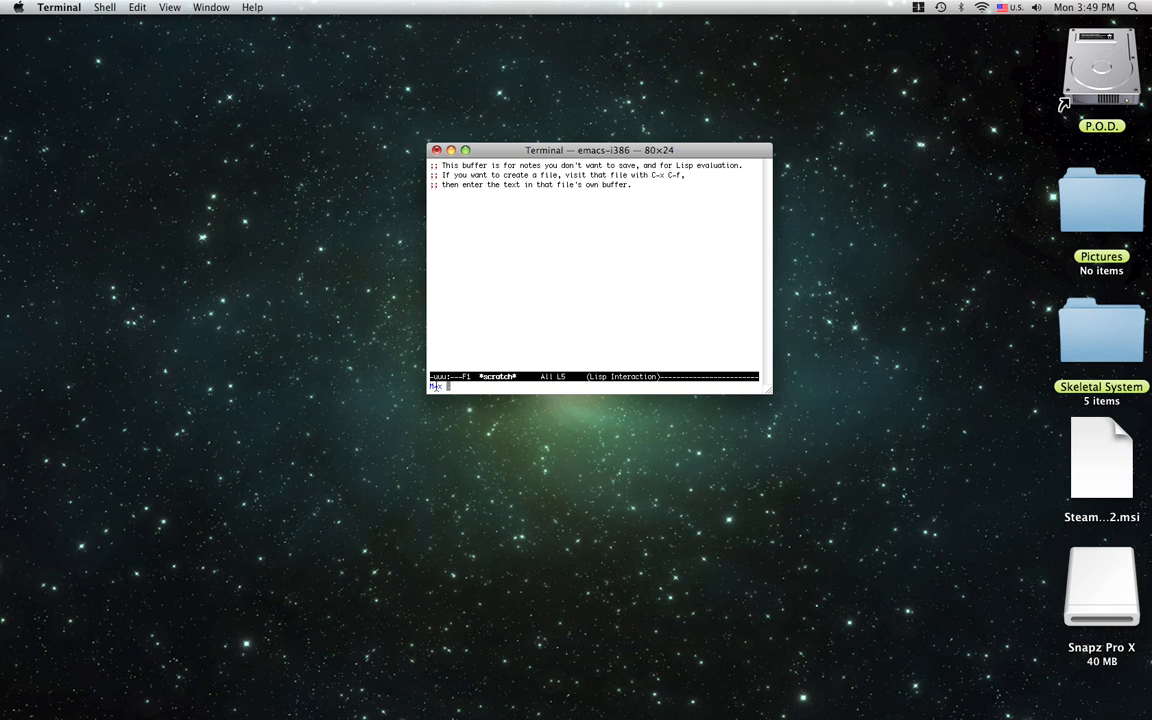
type("t")
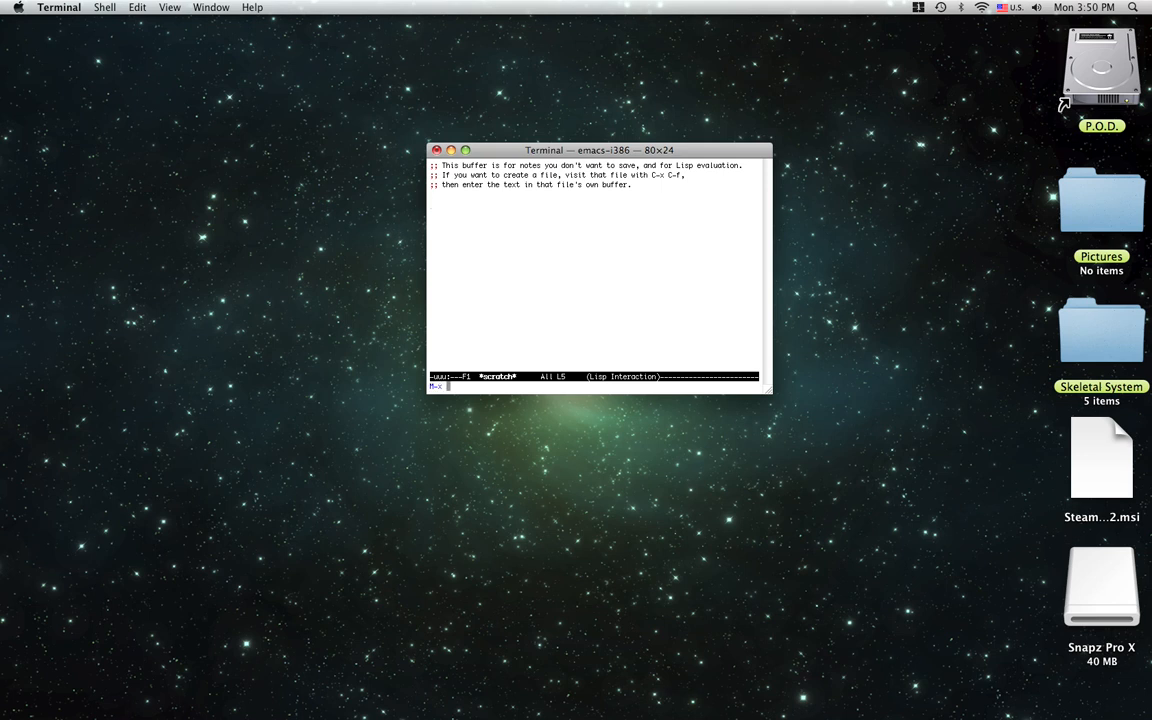
mouse_move(526, 340)
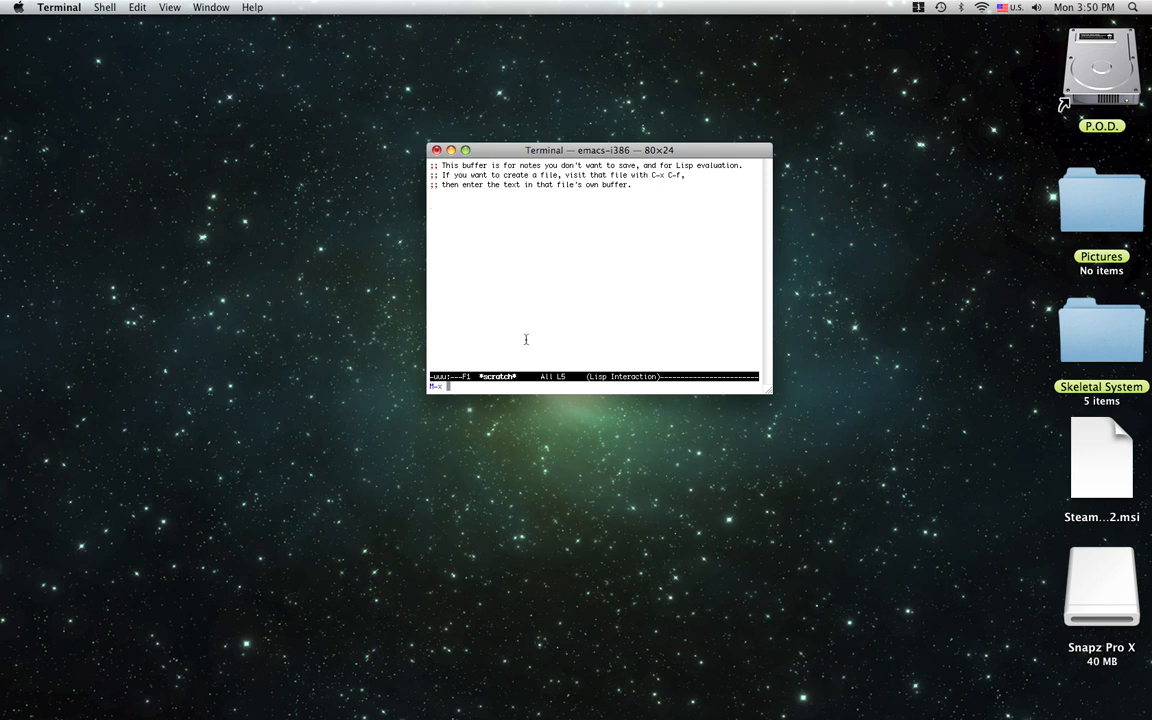
- Run the snake command at the M-x prompt to start the Snake game
type("snake")
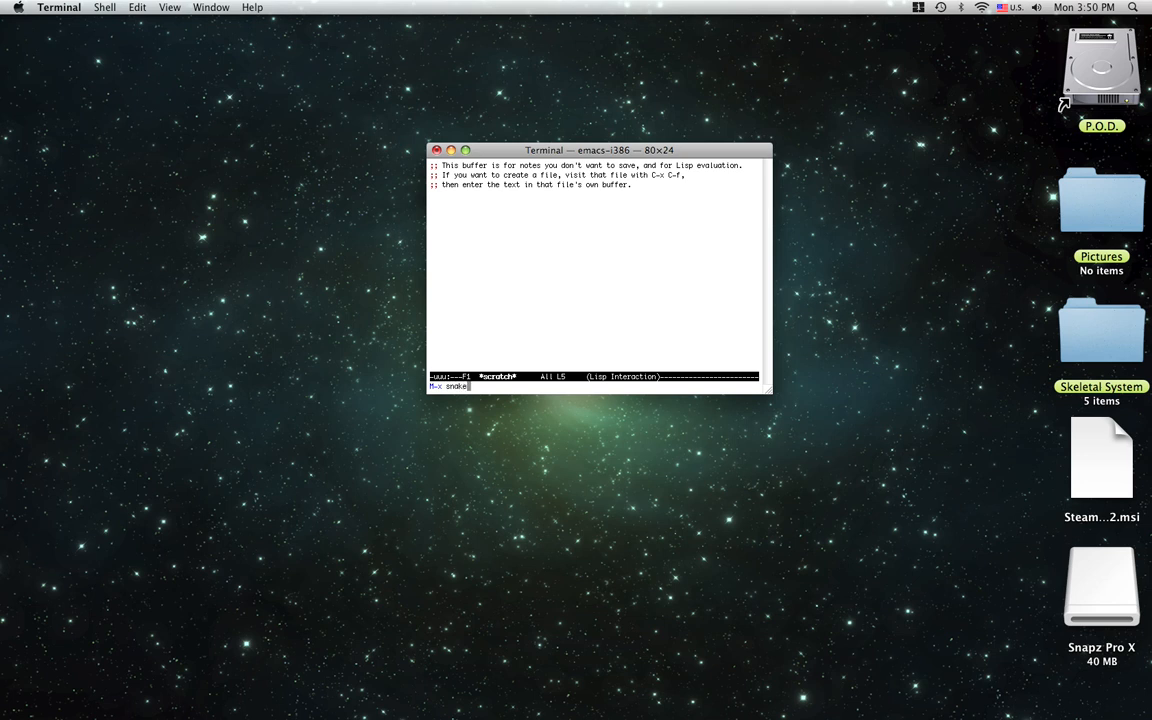
key("Return")
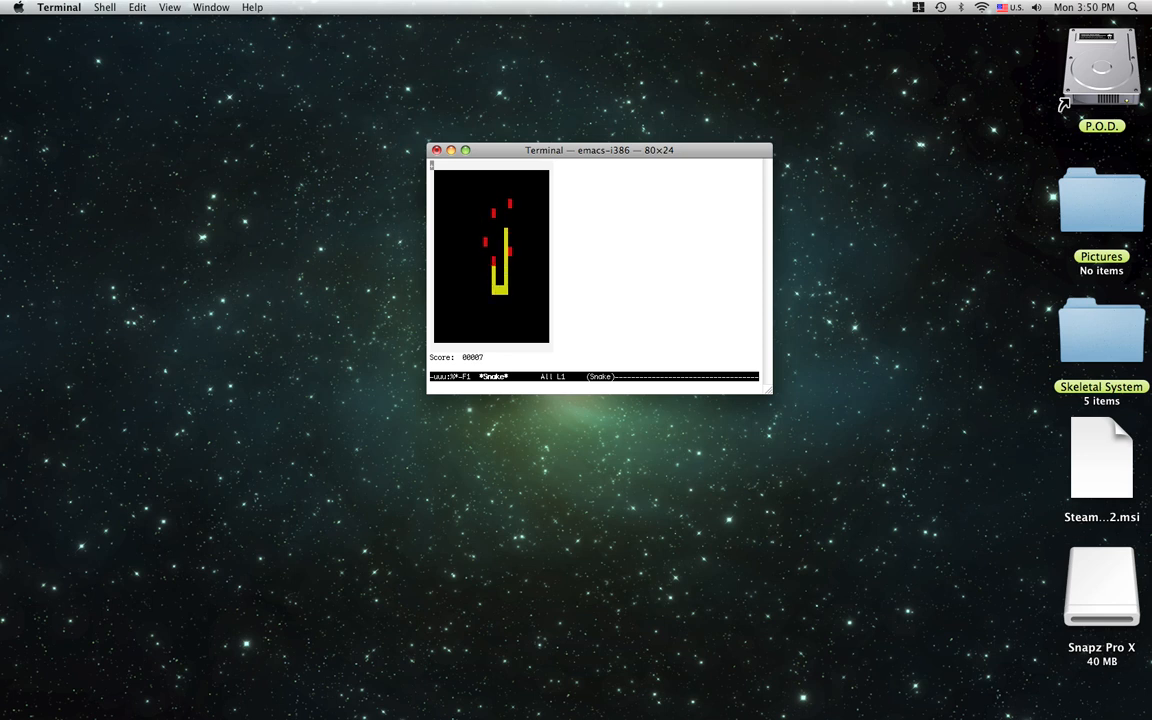
- Close the Emacs terminal window, confirming the running processes end, and launch Safari
left_click(436, 150)
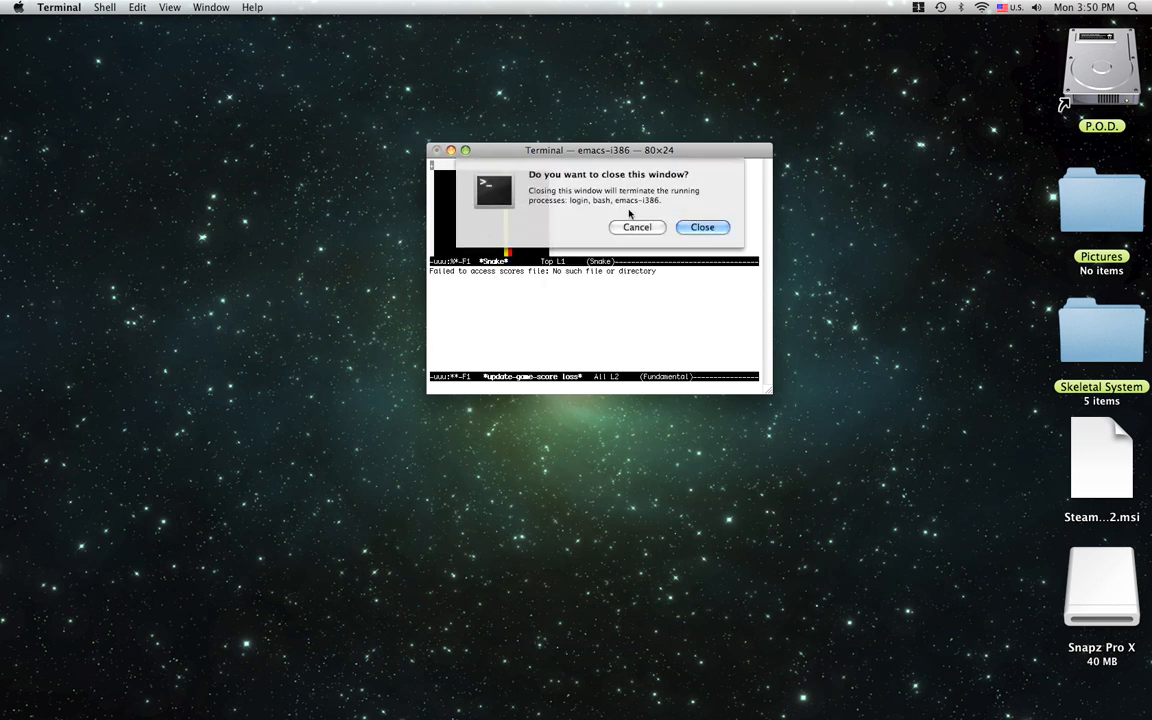
left_click(702, 228)
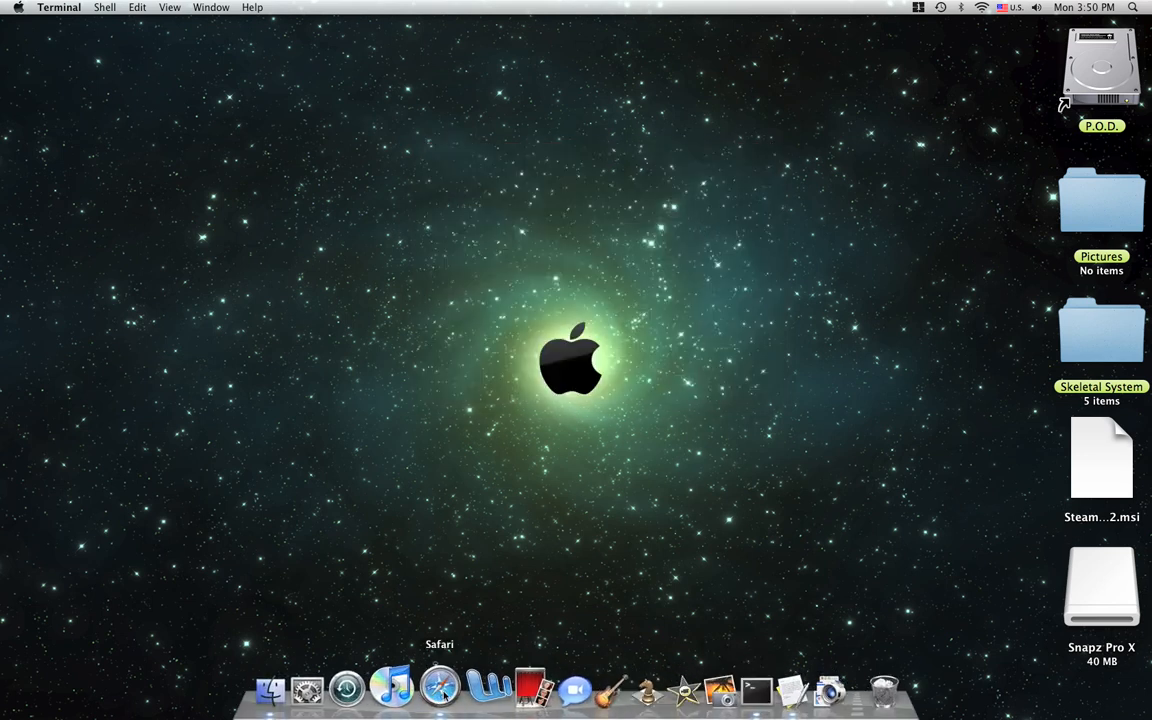
left_click(440, 688)
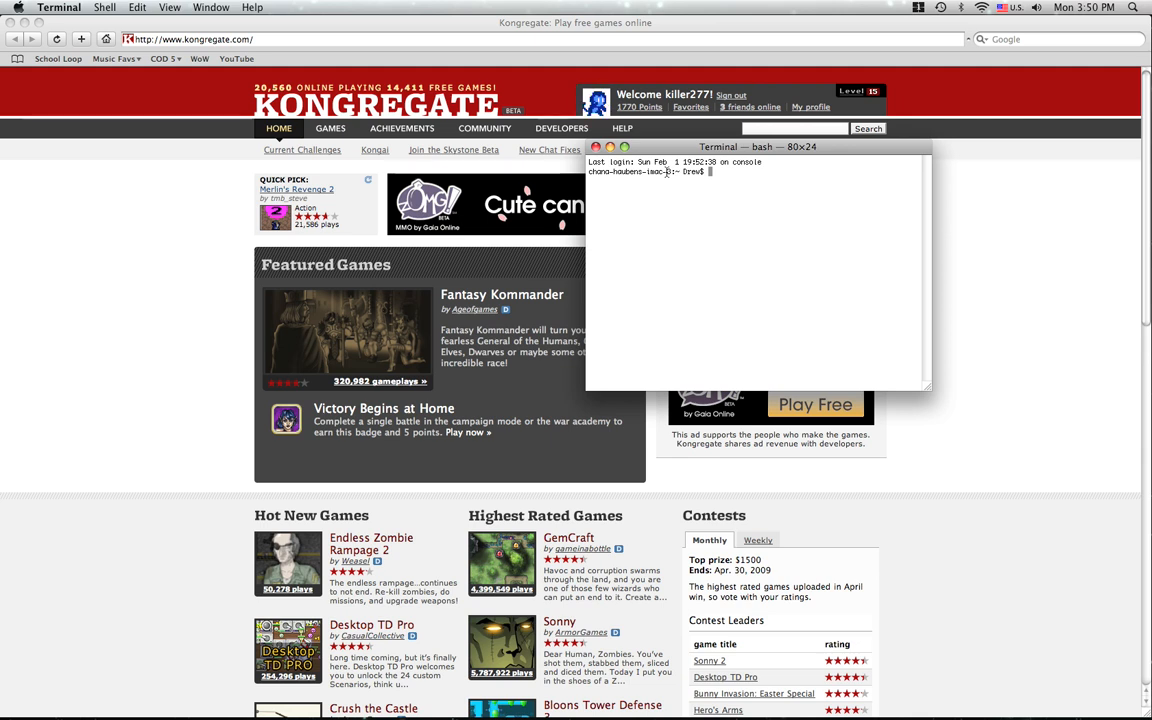
- Enter the killall Dock command in the shell while Safari is minimizing
type("kill")
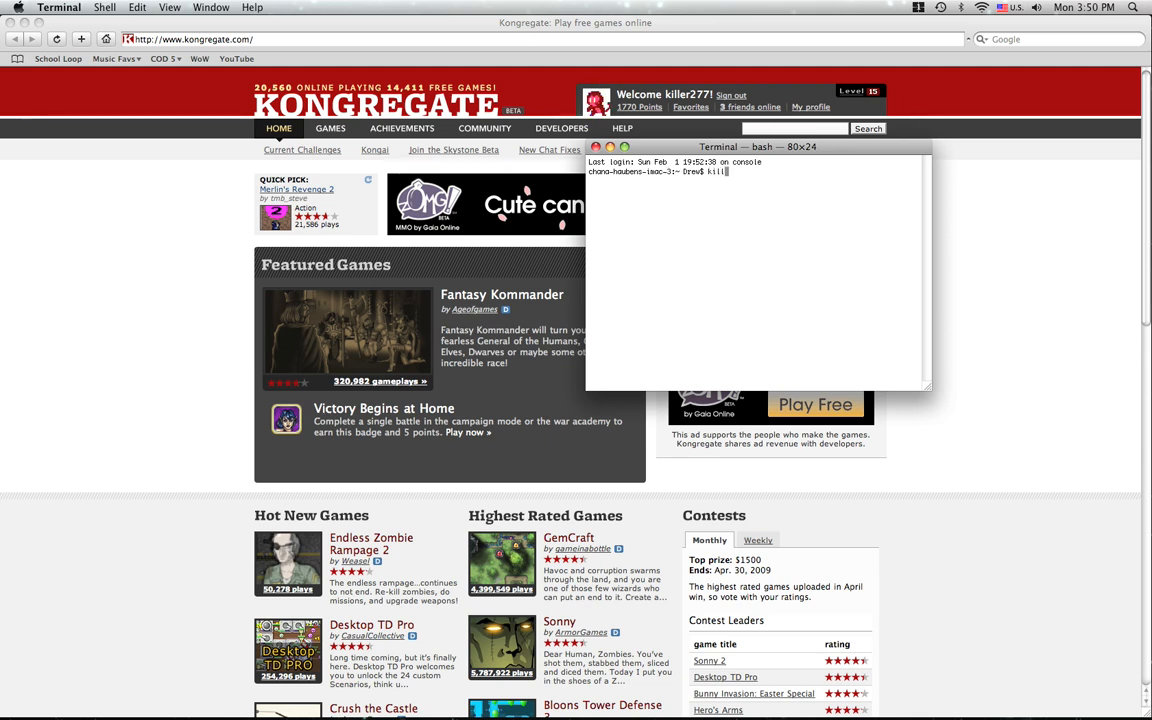
type("all D")
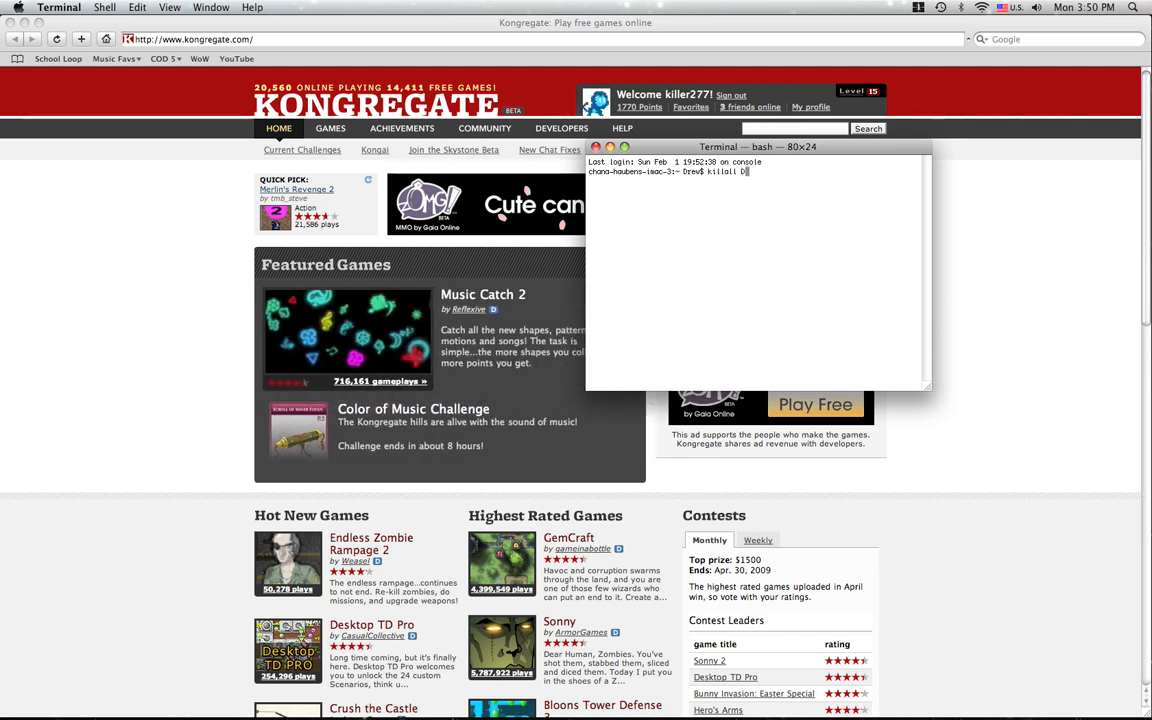
type("ock")
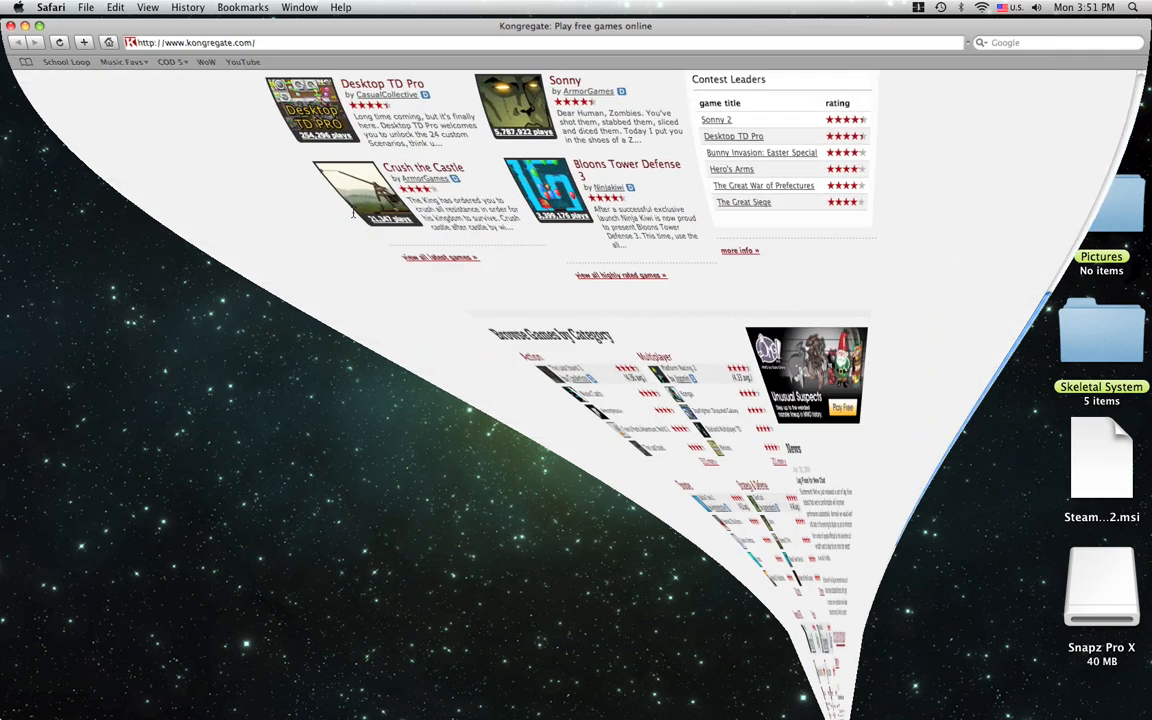
- Scroll the warped Kongregate page and open the Bloons Tower Defense 3 game
scroll("down", 3)
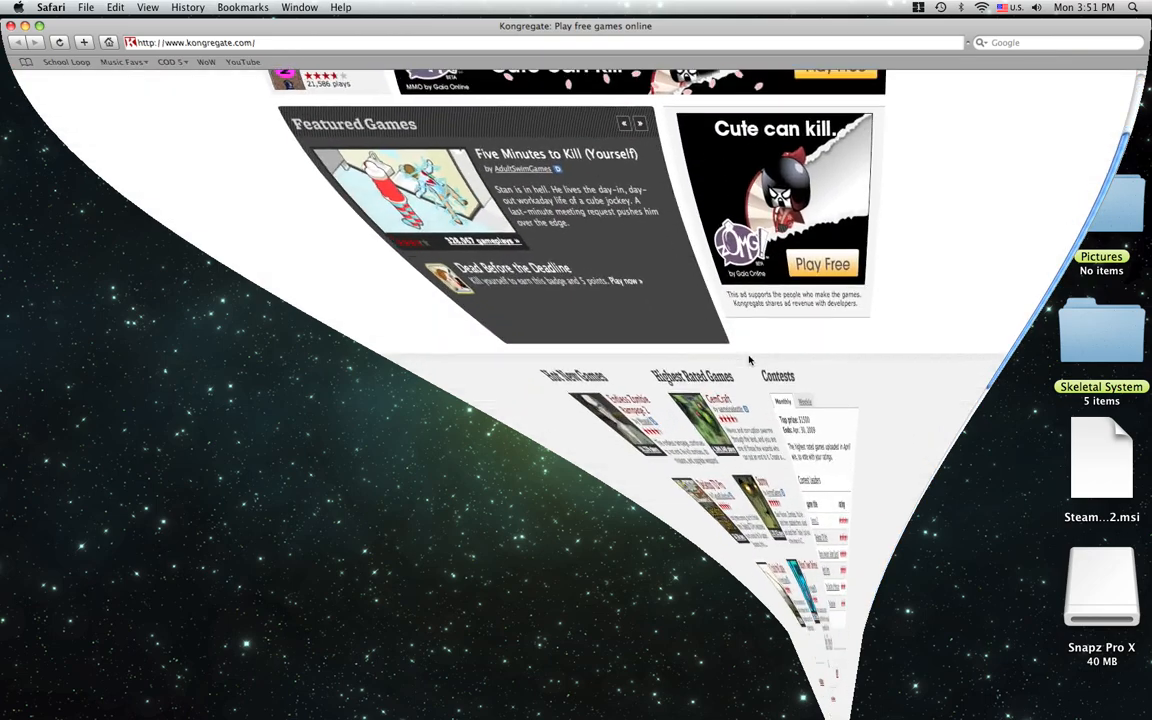
scroll("down", 3)
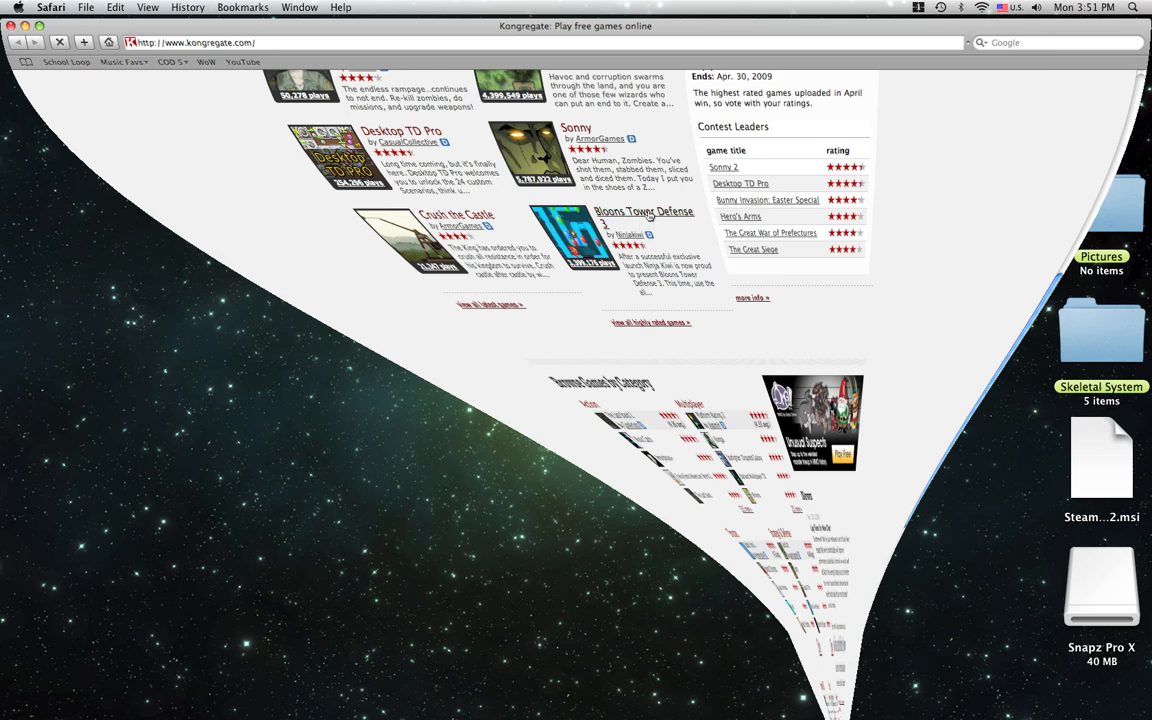
left_click(644, 212)
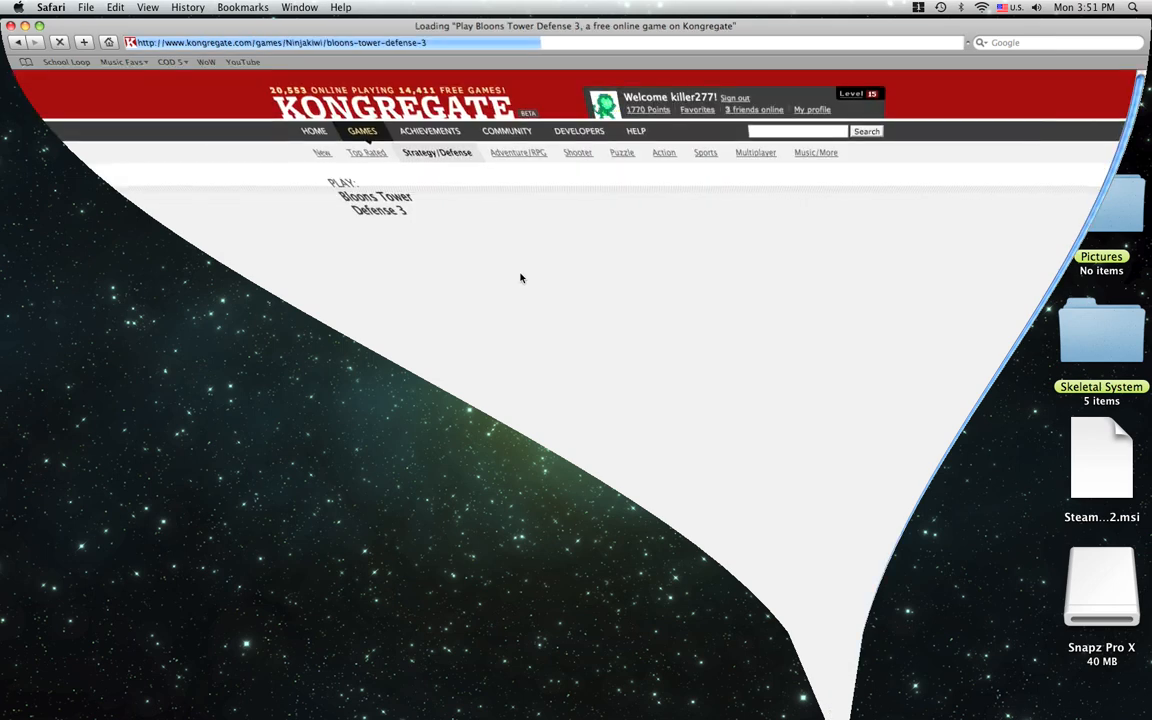